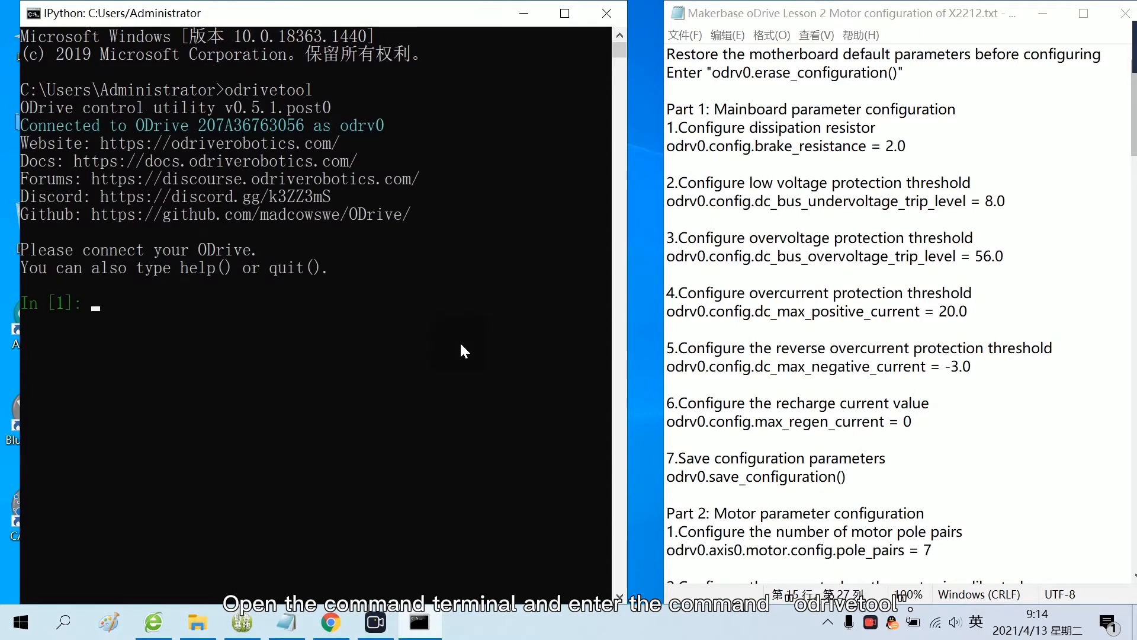
Step: Run odrv0.erase_configuration() so the board resets to defaults and reconnects
type("odrv0.erase_configuration()")
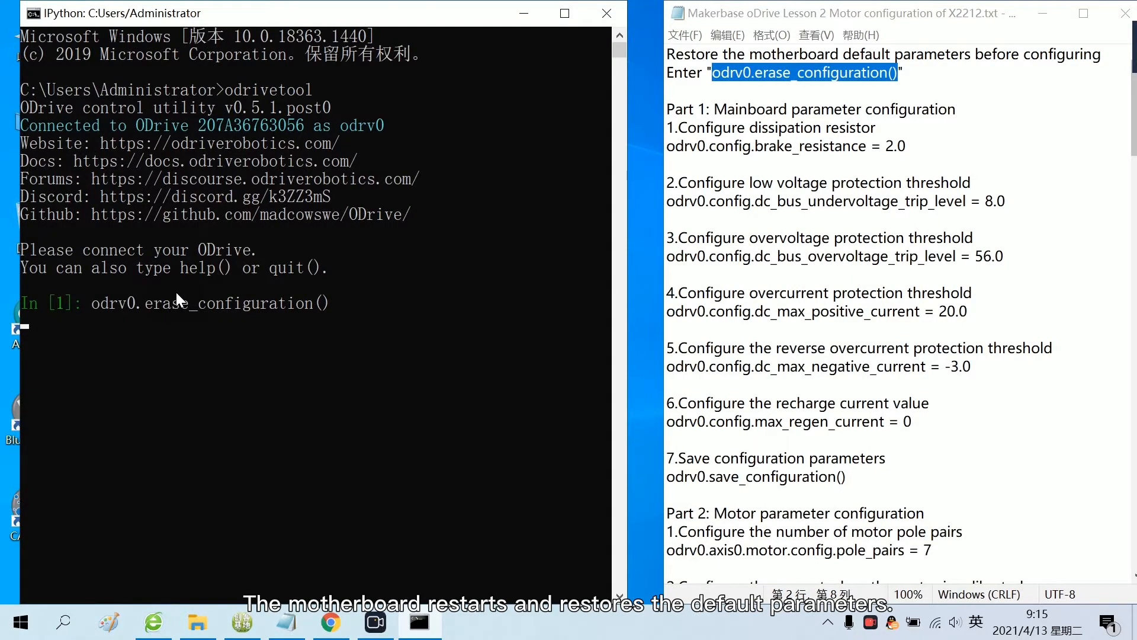
key("enter")
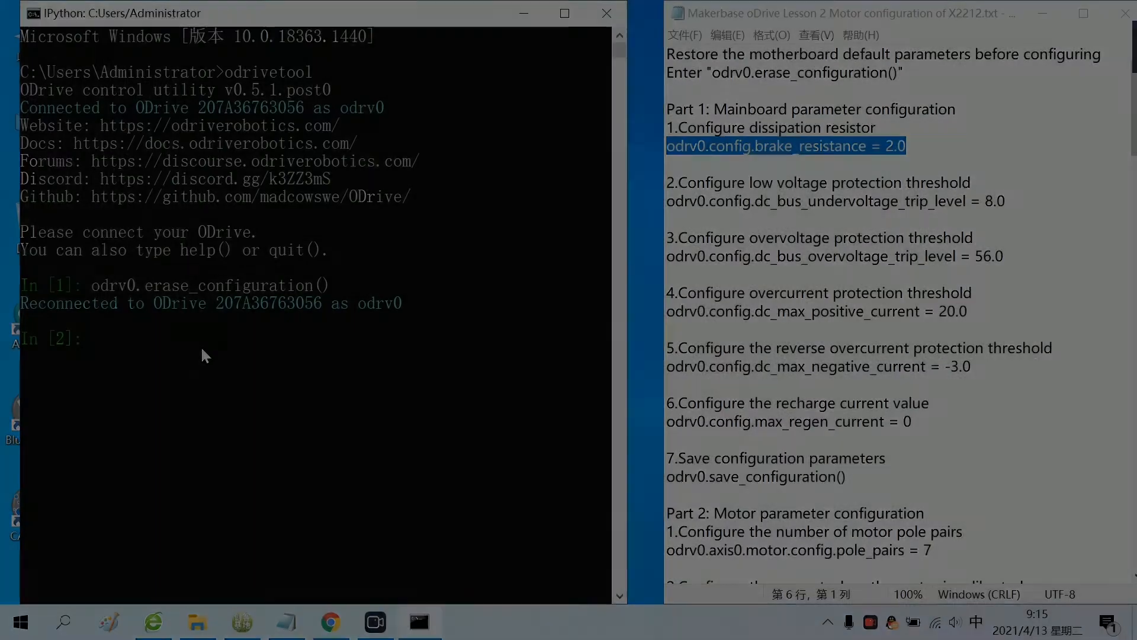
Step: Set brake resistance 2.0, undervoltage trip 8.0, overvoltage trip 56.0, max regen current 0, and save
type("odrv0.config.brake_resistance = 2.0")
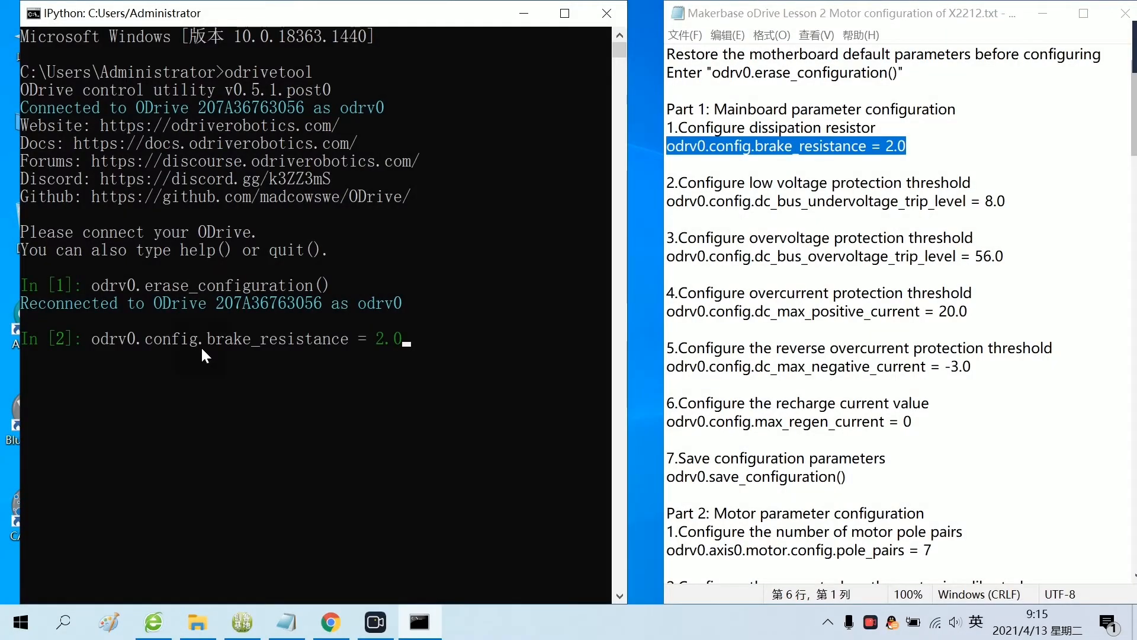
type("odrv0.config.dc_bus_undervoltage_trip_level = 8.0")
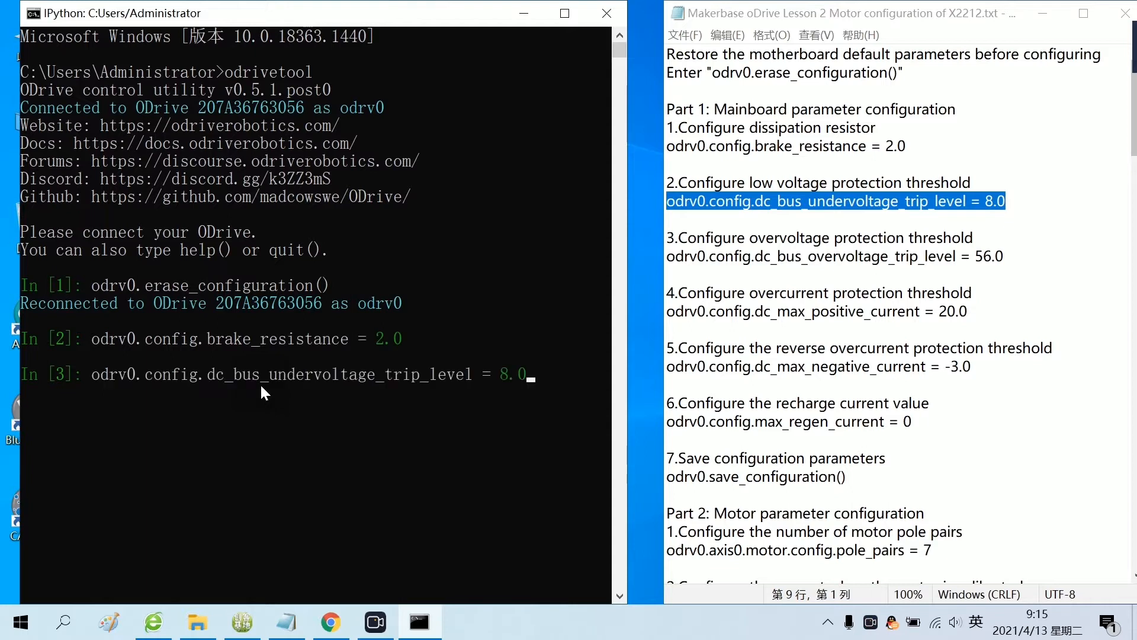
key("enter")
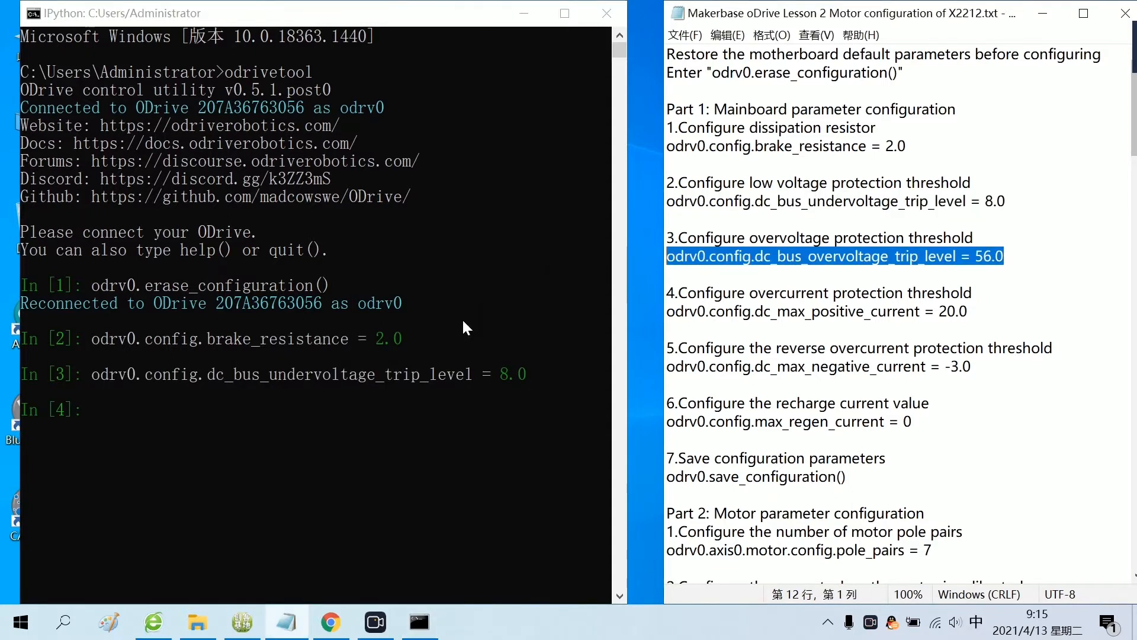
type("odrv0.config.dc_bus_overvoltage_trip_level = 56.0")
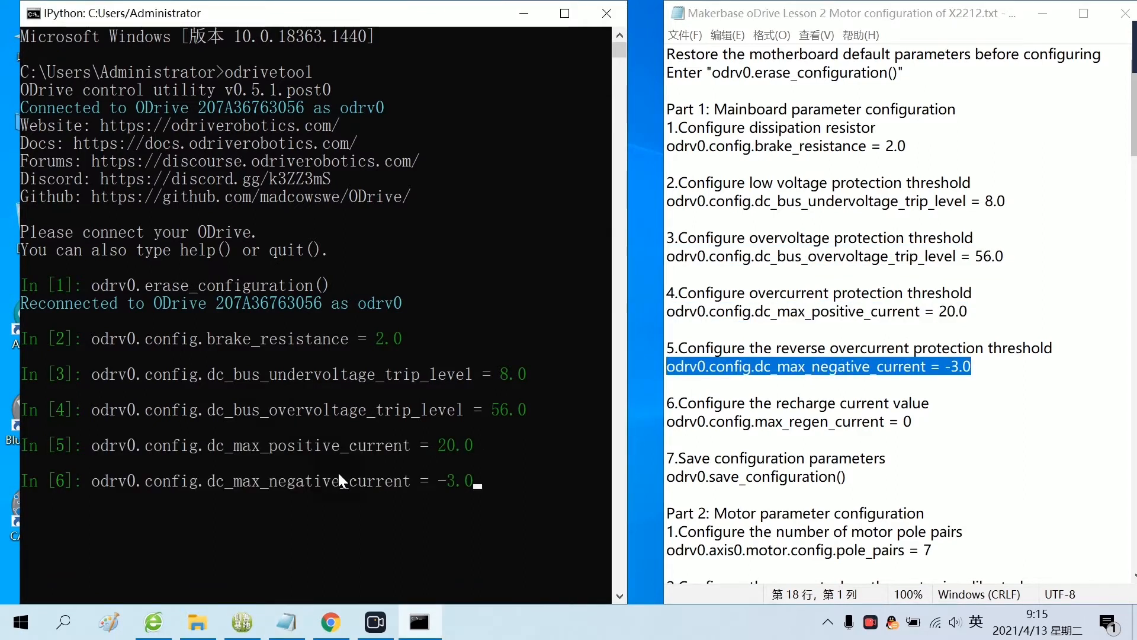
mouse_move(328, 455)
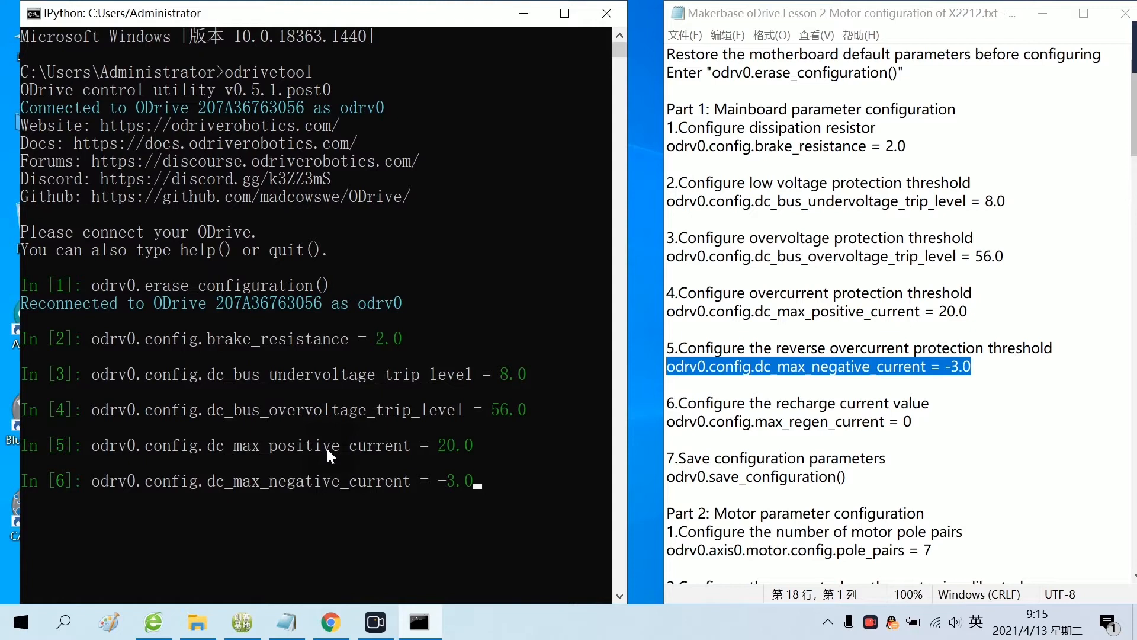
type("odrv0.config.max_regen_current = 0")
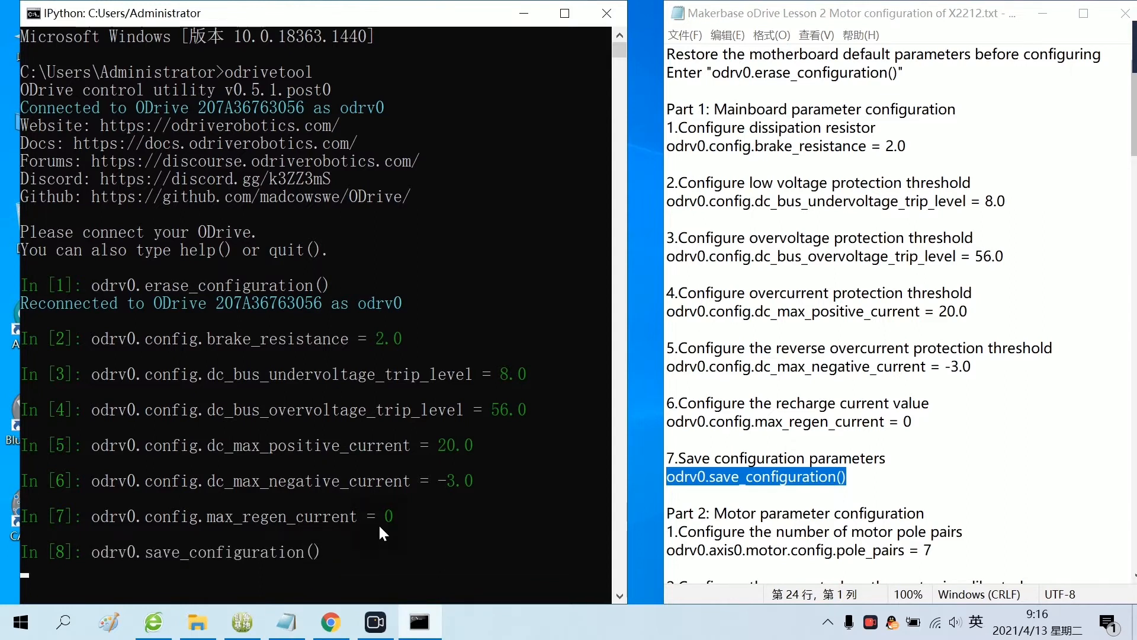
key("enter")
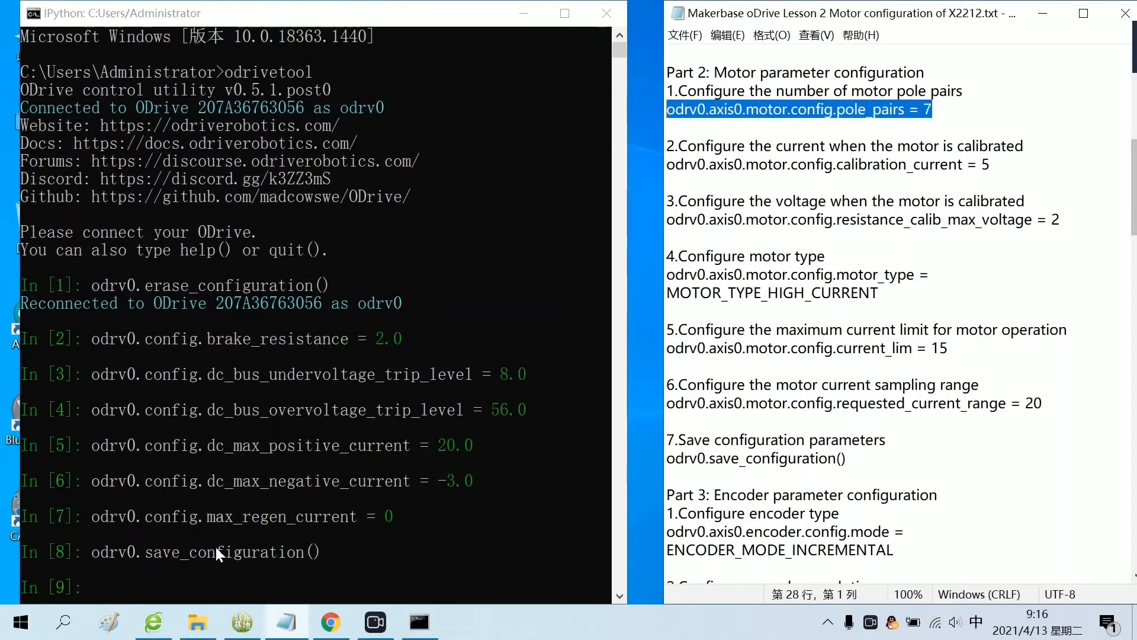
Step: Set motor pole pairs 7 and motor type HIGH_CURRENT, then save the motor configuration
type("odrv0.axis0.motor.config.pole_pairs = 7")
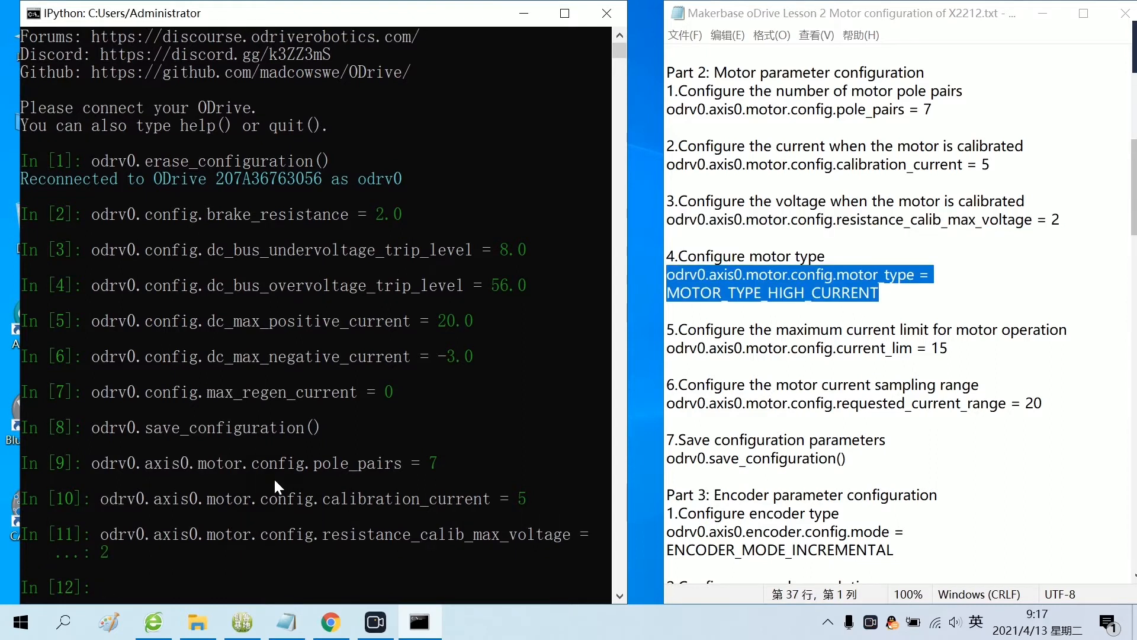
type("odrv0.axis0.motor.config.motor_type = MOTOR_TYPE_HIGH_CURRENT")
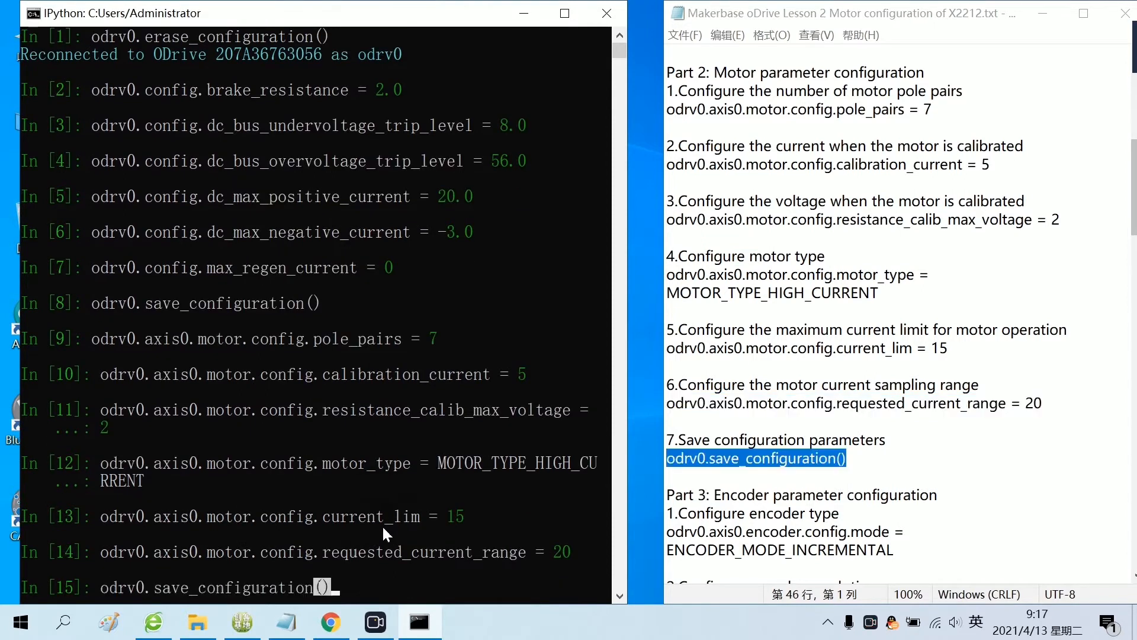
key("enter")
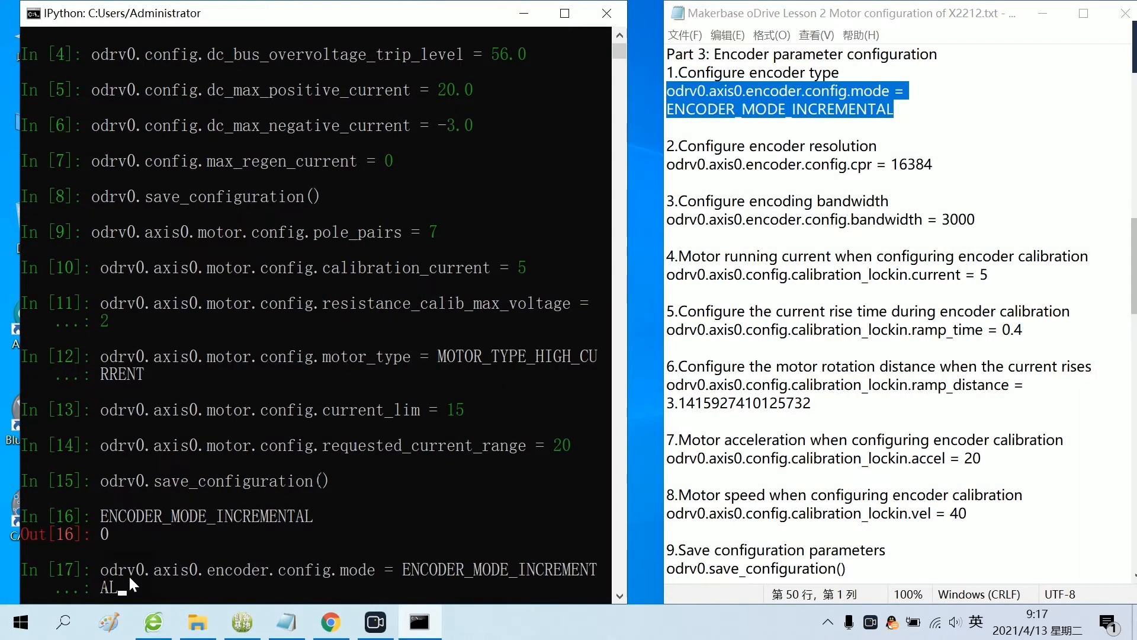
Step: Apply incremental encoder mode, lock-in ramp distance, and lock-in acceleration 20
key("enter")
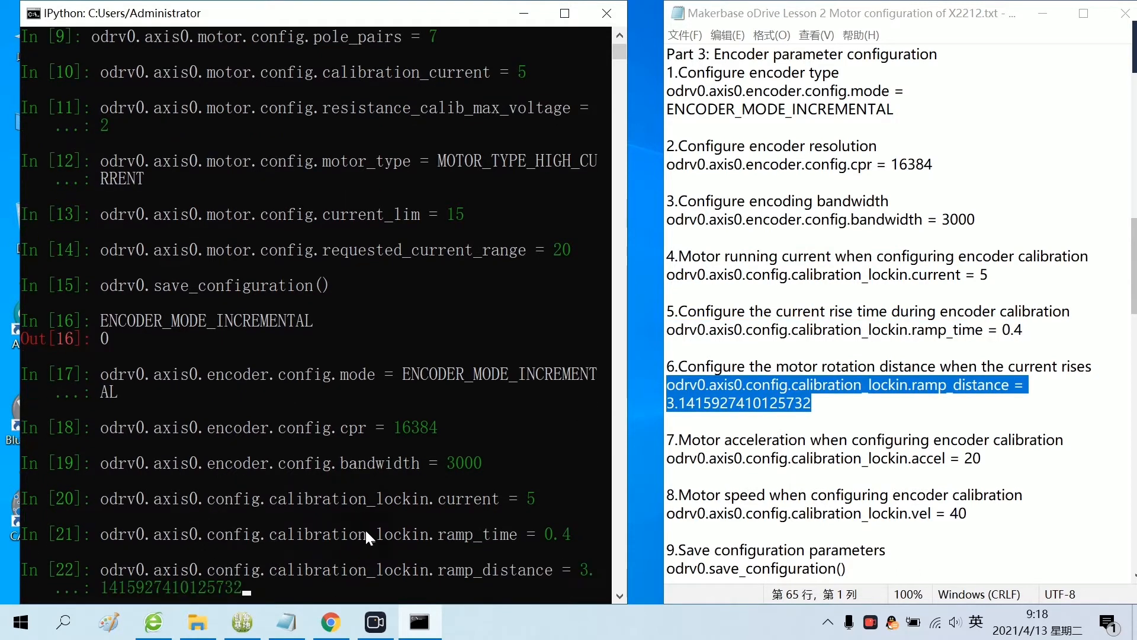
key("enter")
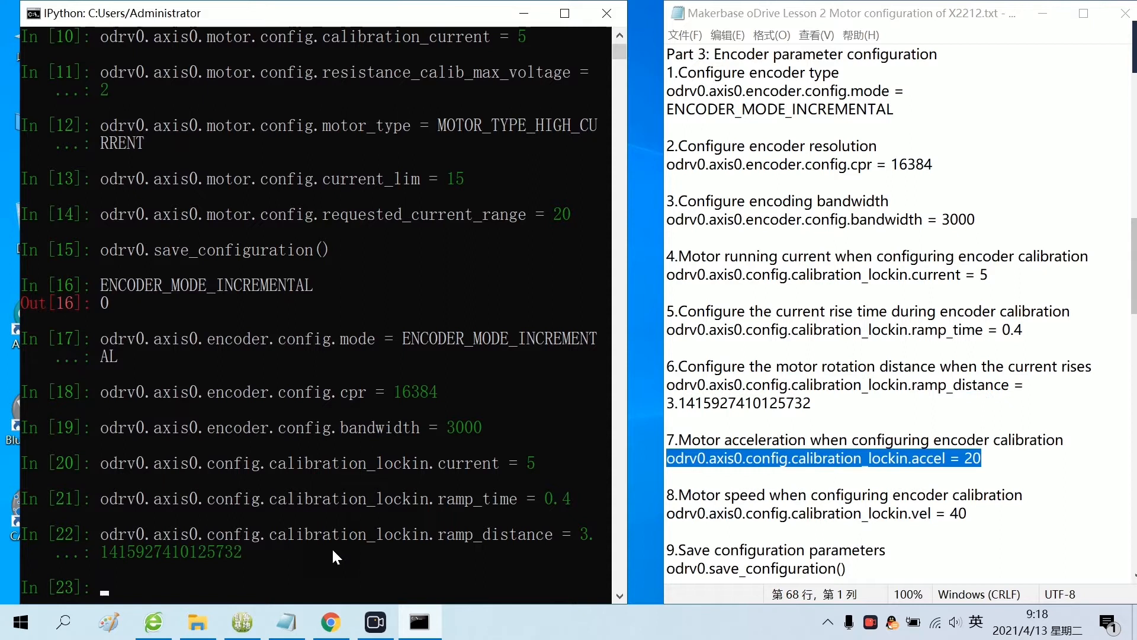
type("odrv0.axis0.config.calibration_lockin.accel = 20")
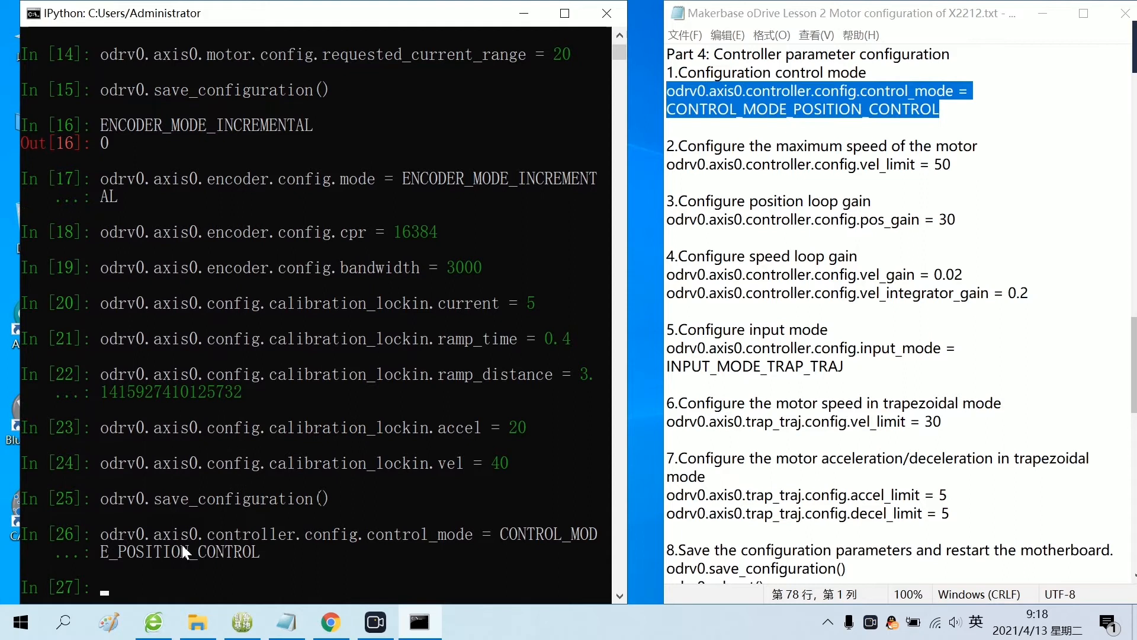
Step: Set controller vel_limit 50, trapezoidal vel_limit 30 and decel_limit 5 on axis0
type("odrv0.axis0.controller.config.vel_limit = 50")
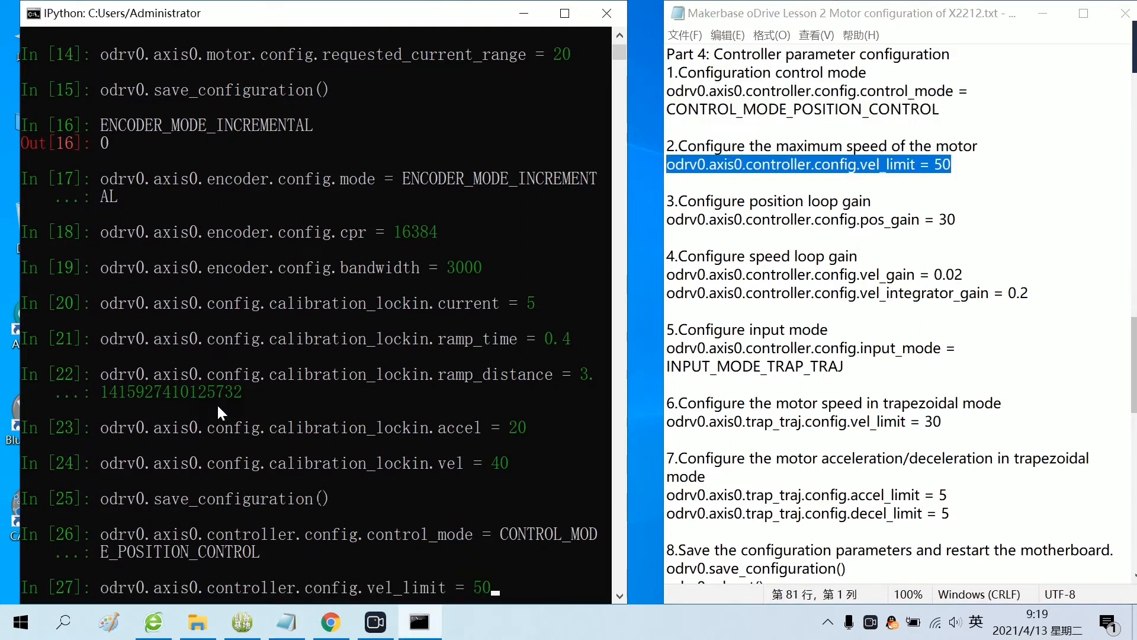
key("enter")
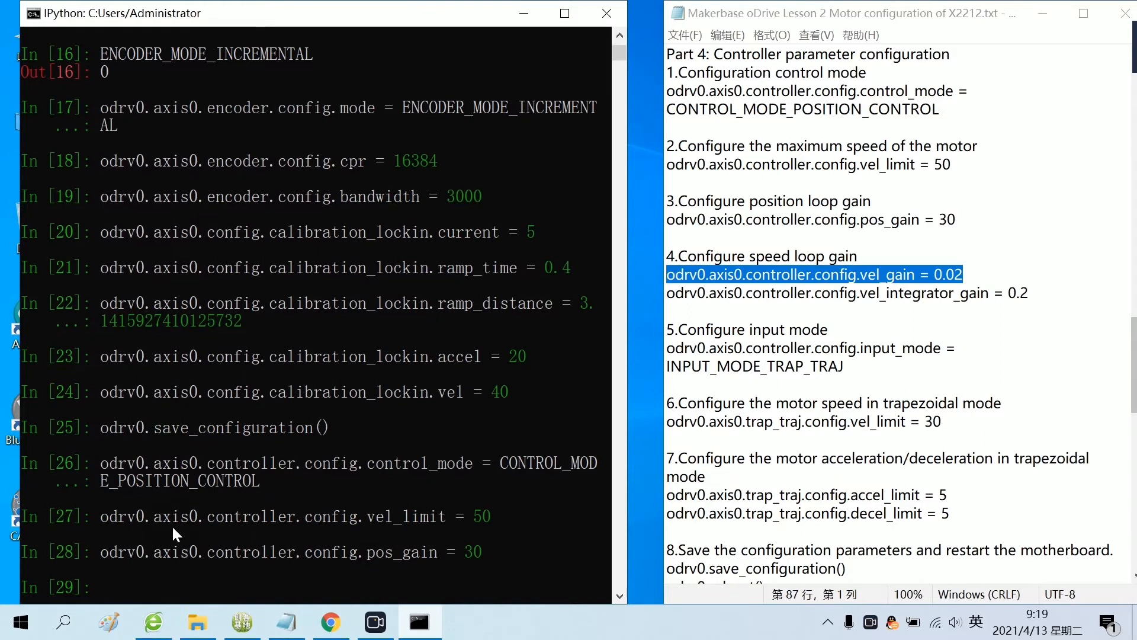
key("enter")
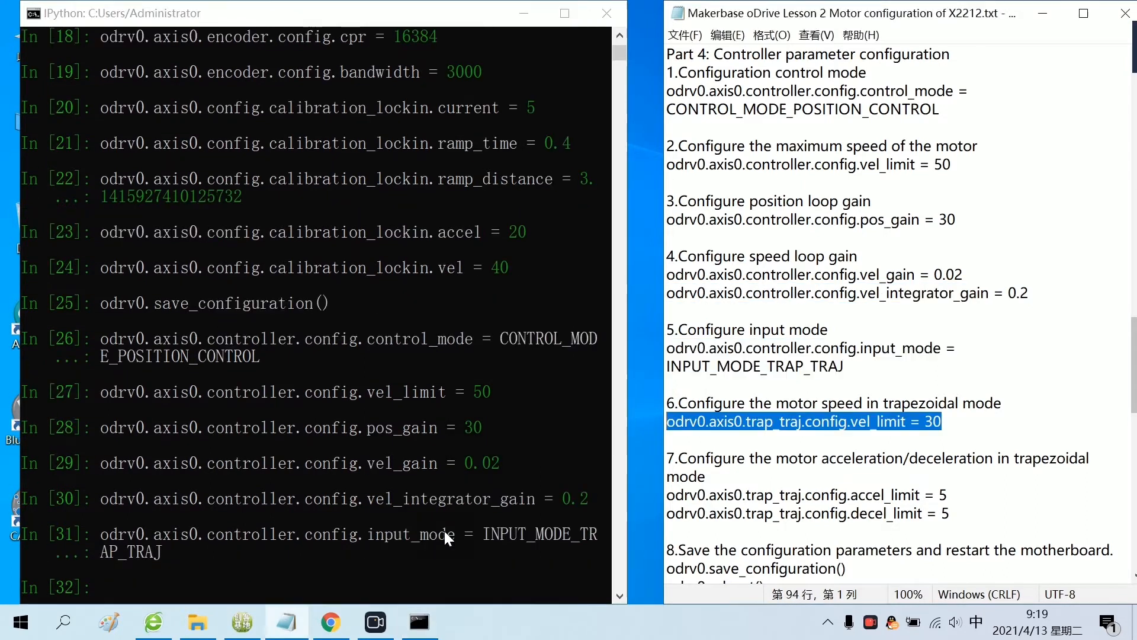
type("odrv0.axis0.trap_traj.config.vel_limit = 30")
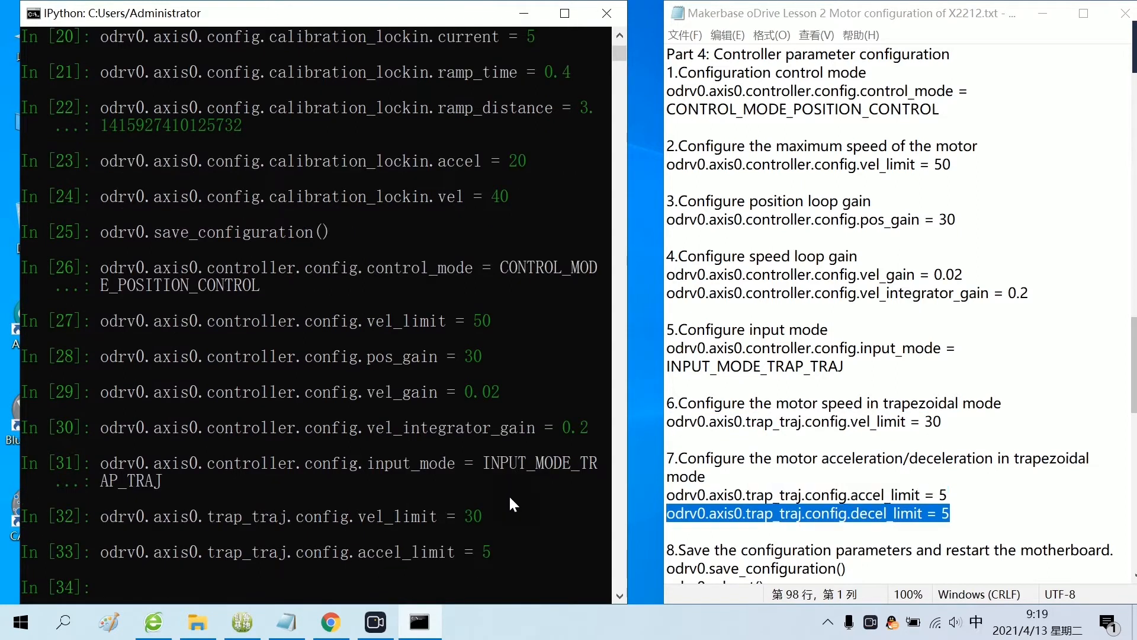
type("odrv0.axis0.trap_traj.config.decel_limit = 5")
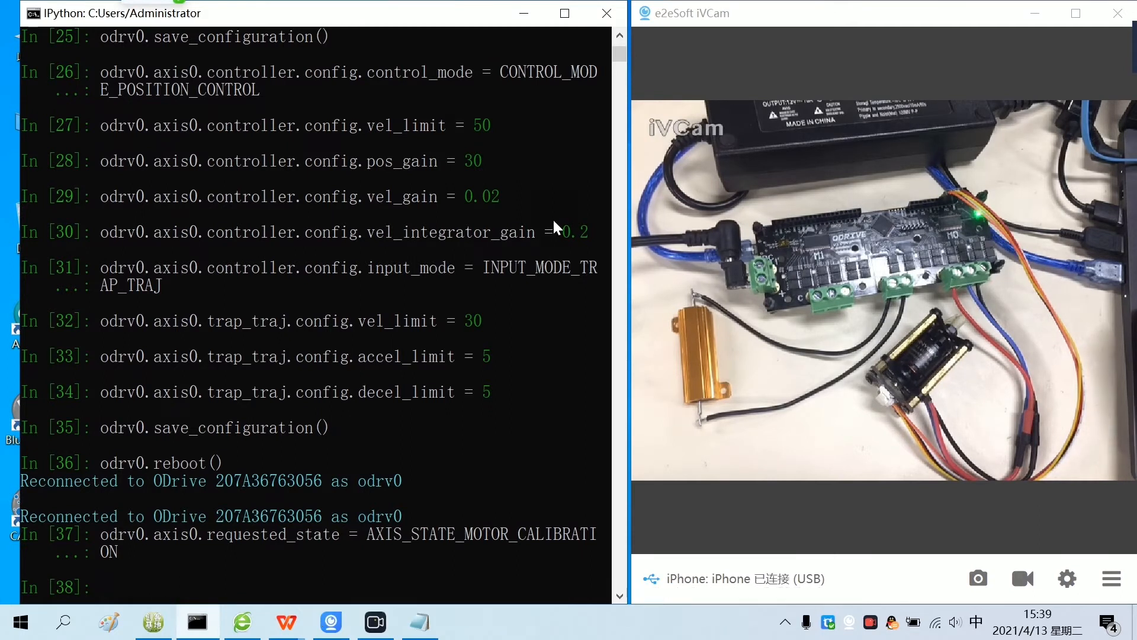
Step: Mark motor pre_calibrated True, enable startup encoder offset calibration and closed-loop control, and save
type("odrv0.axis0.motor.config.pre_calibrated = True")
type("odrv0.axis0.requested_state = AXIS_STATE_CLOSED_LOOP_CONTROL")
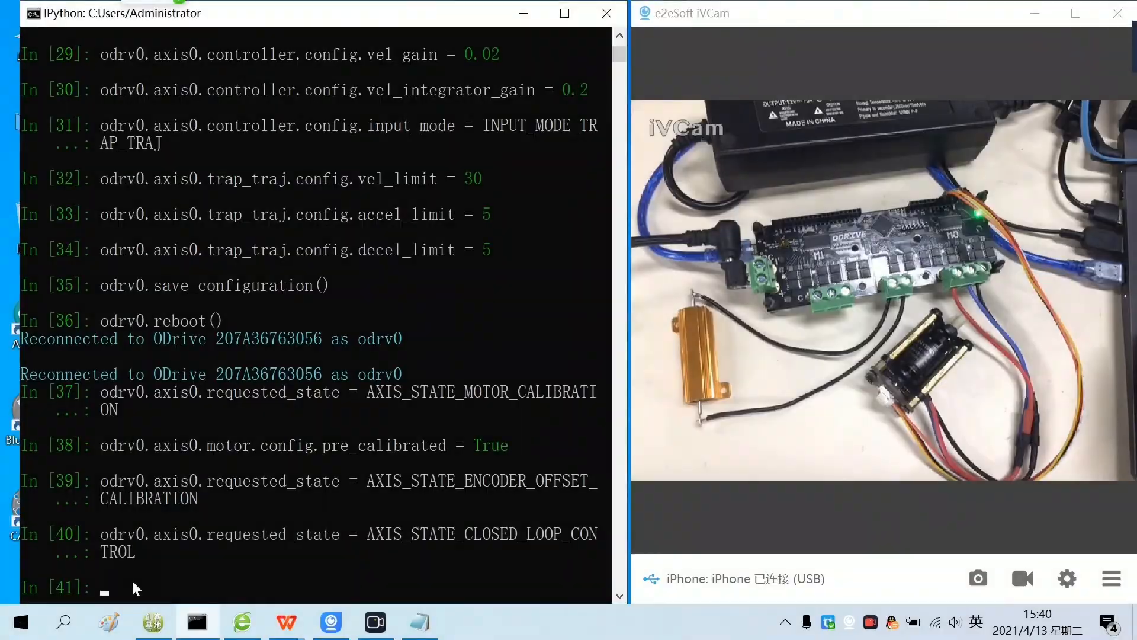
type("odrv0.axis0.config.startup_encoder_offset_calibration = True")
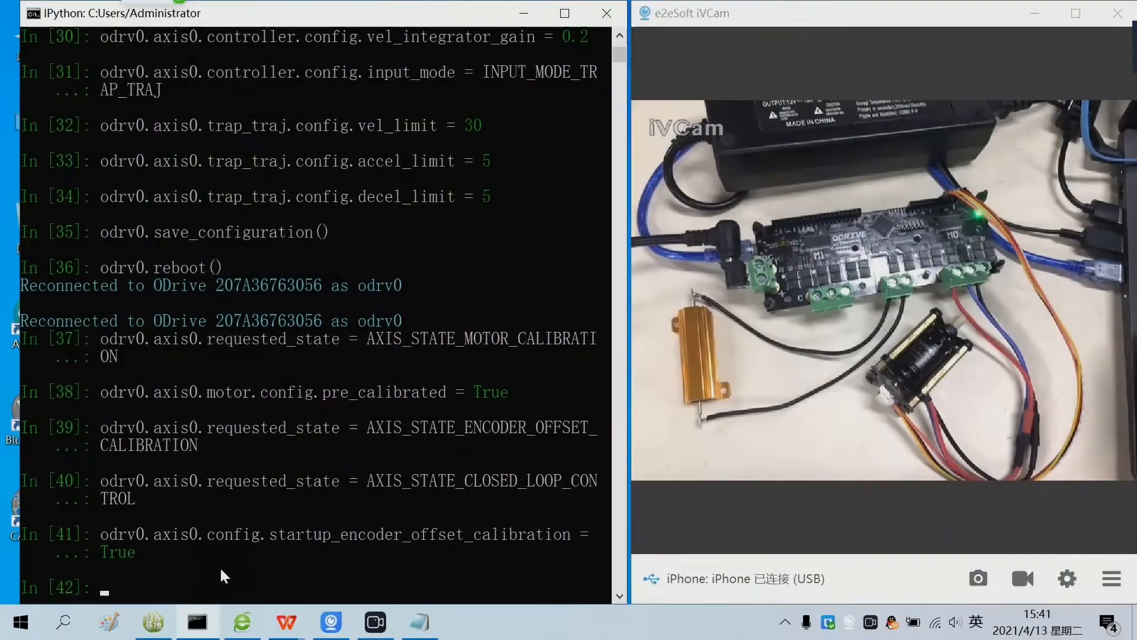
type("odrv0.axis0.config.startup_closed_loop_control = True")
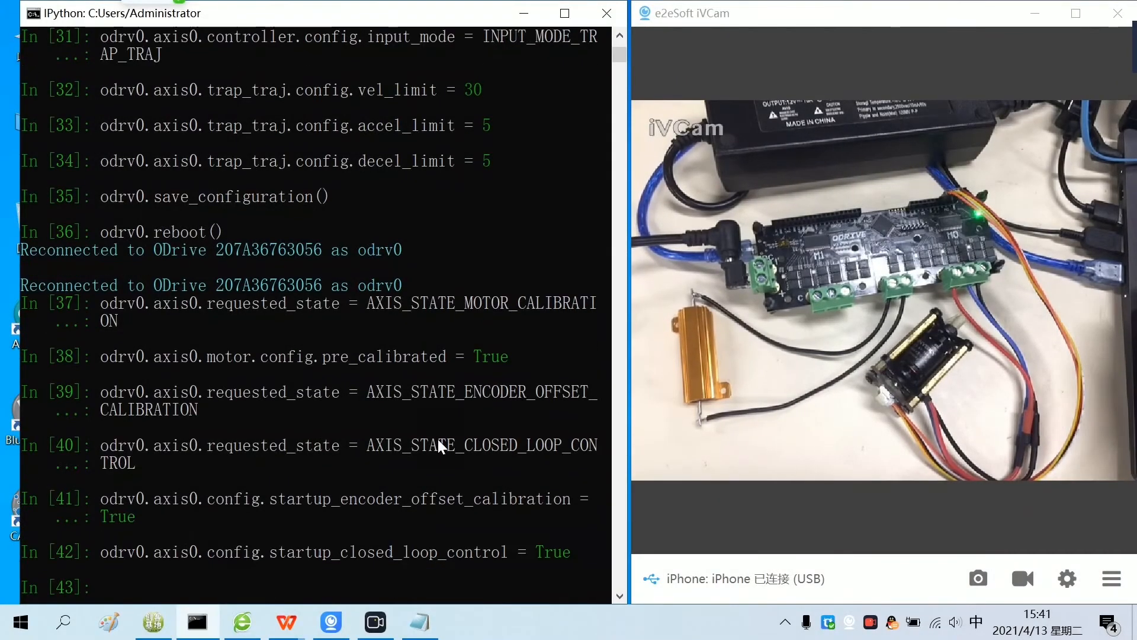
type("odrv0.save_configuration()")
type("odrv0.reboot(")
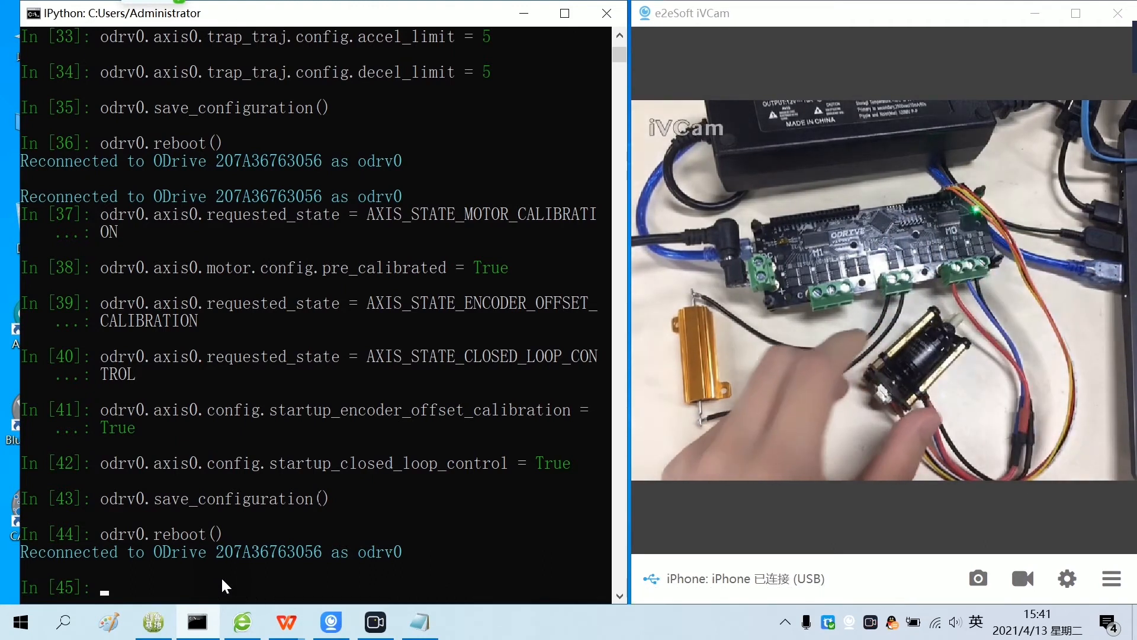
Step: Enter the command setting axis0 input_pos to 50, not yet run
type("odrv0.axis0.controller.input_pos = 50")
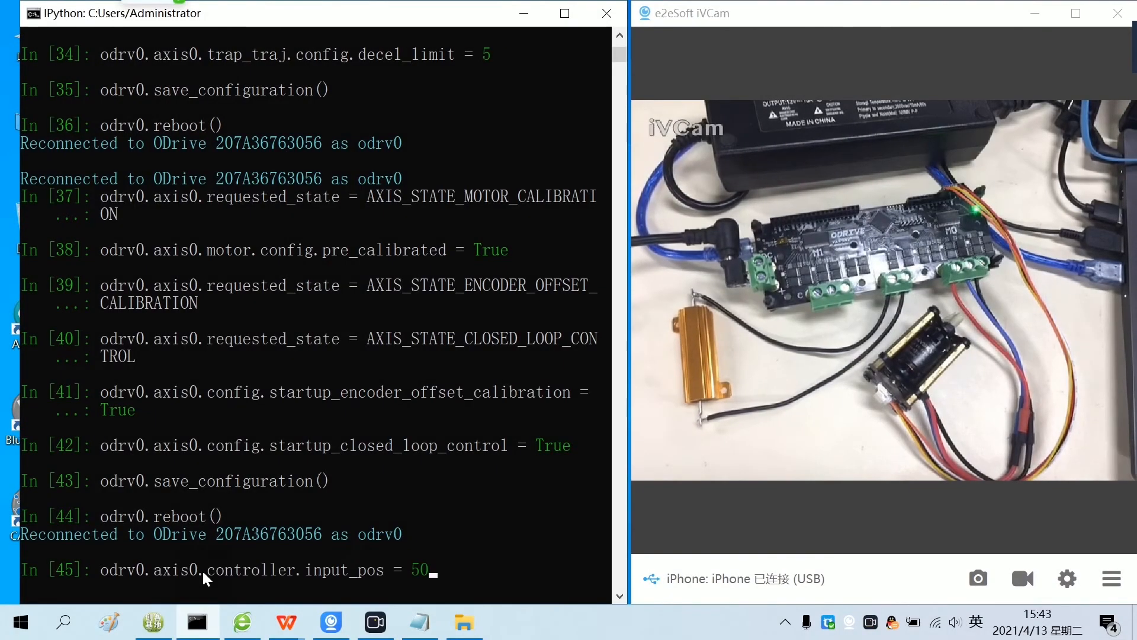
Step: Drive axis0 to position 50, back to 0, then request AXIS_STATE_IDLE
key("enter")
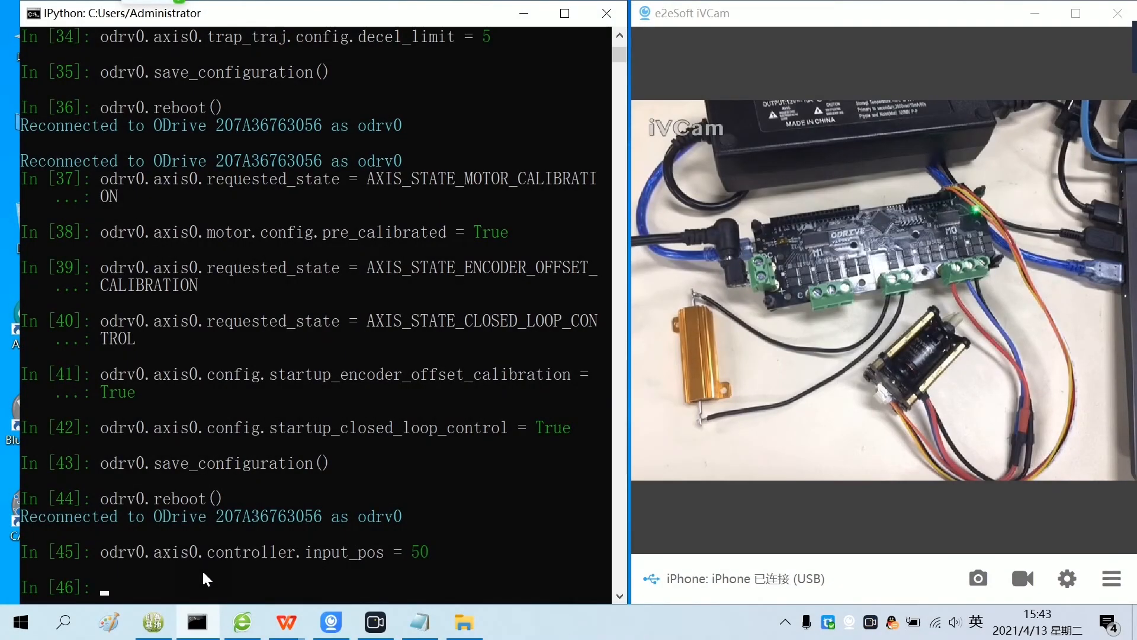
type("odrv0.axis0.controller.input_pos = 0")
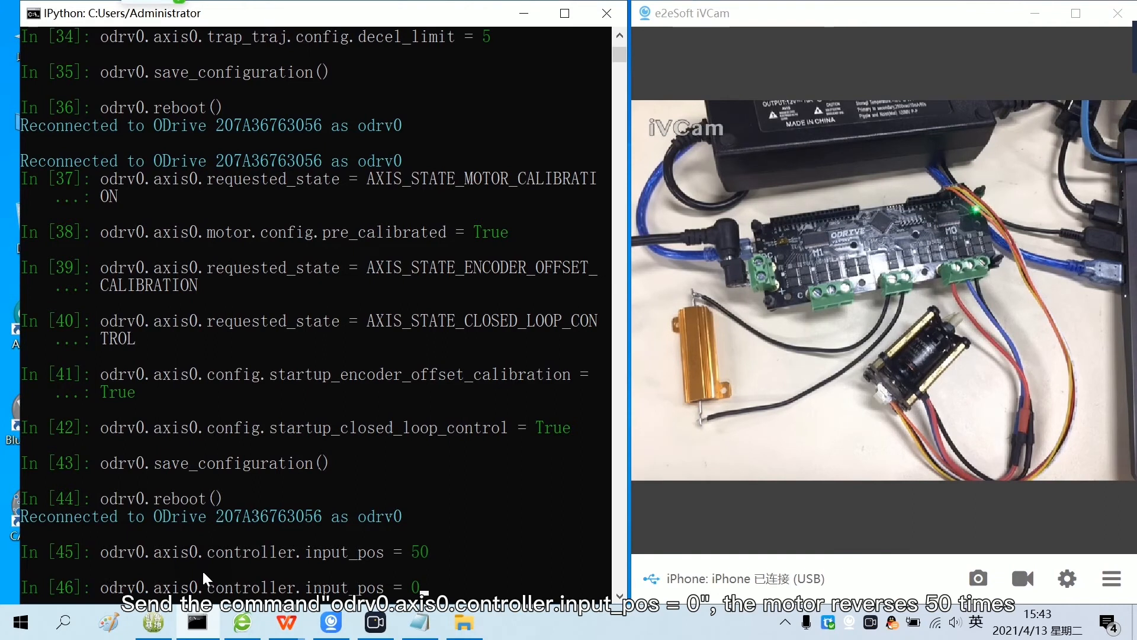
key("enter")
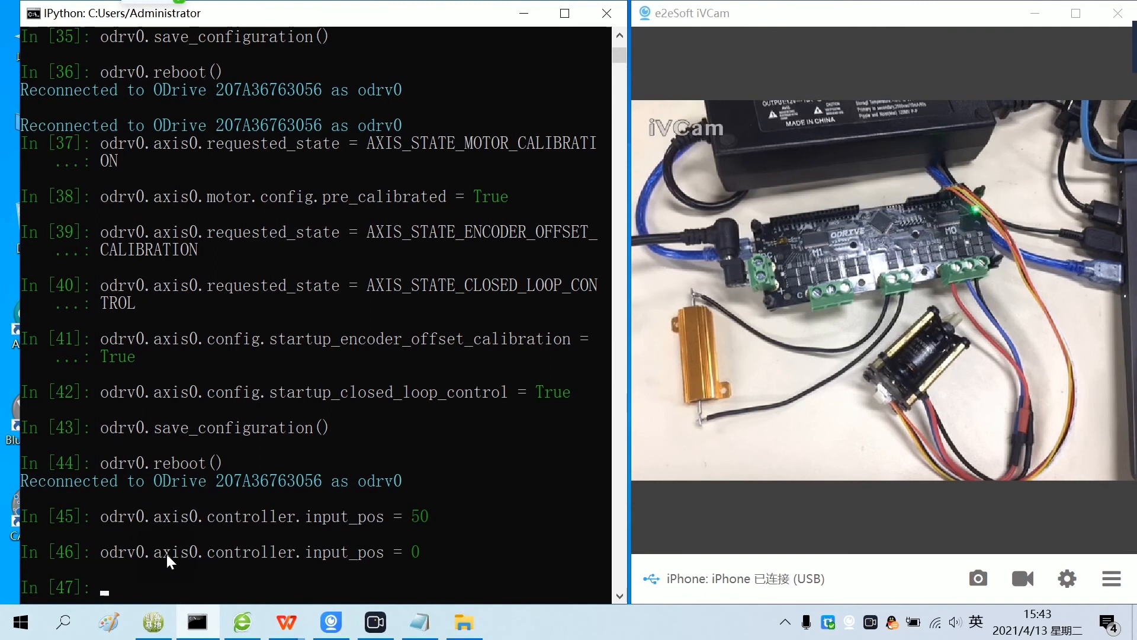
type("odrv0.axis0.requested_state = AXIS_STATE_IDLE")
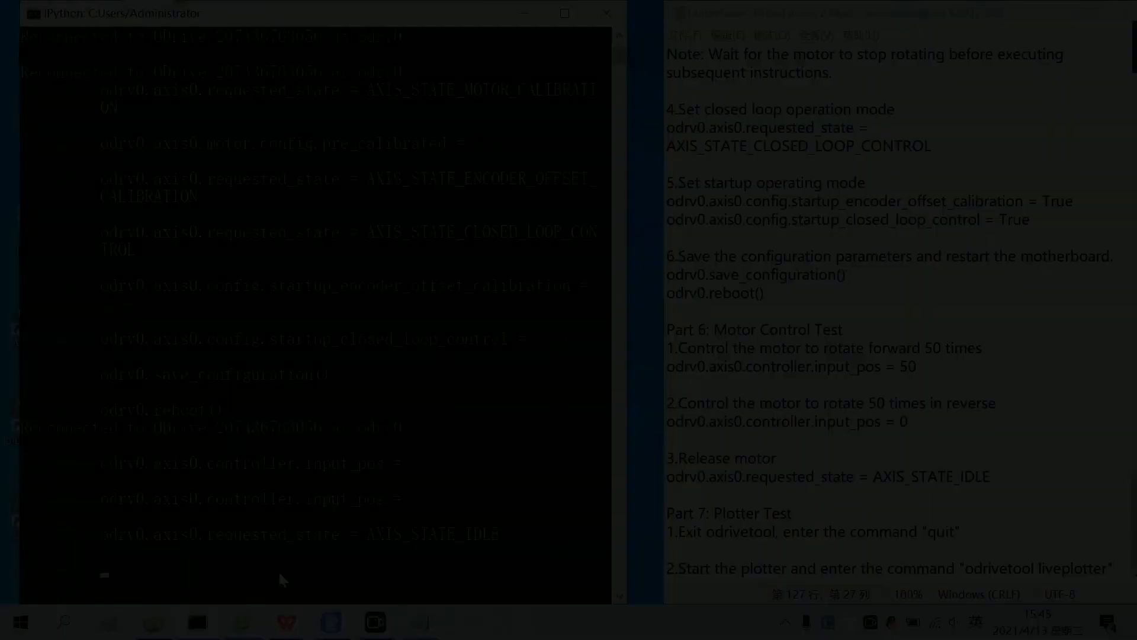
Step: Quit odrivetool and launch odrivetool liveplotter from the command prompt
type("quit")
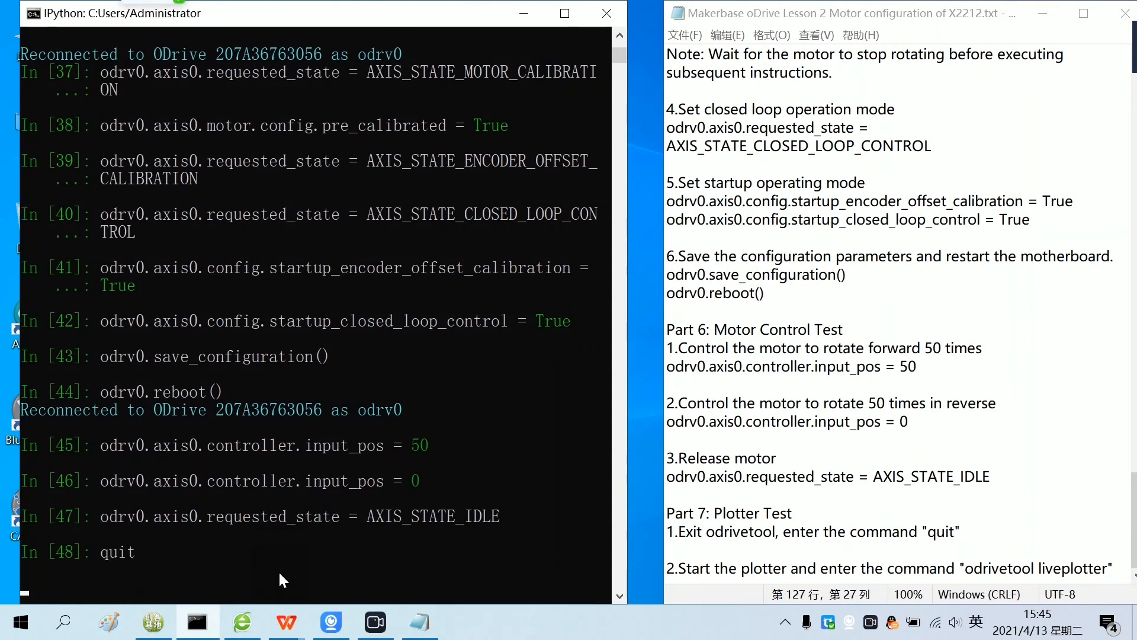
key("enter")
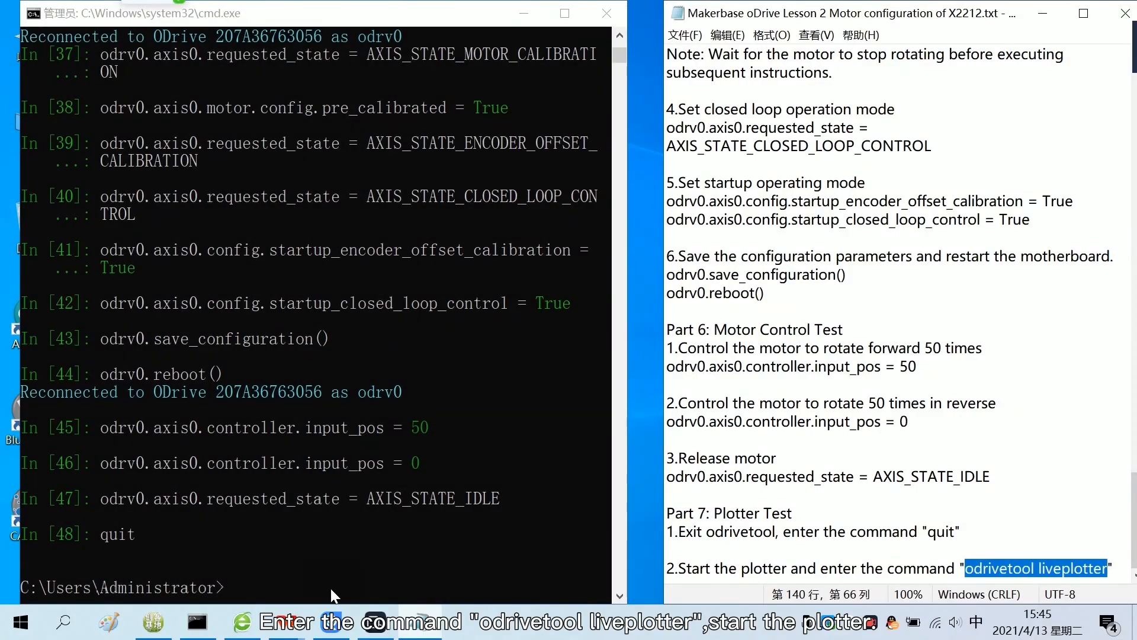
type("odrivetool liveplotter")
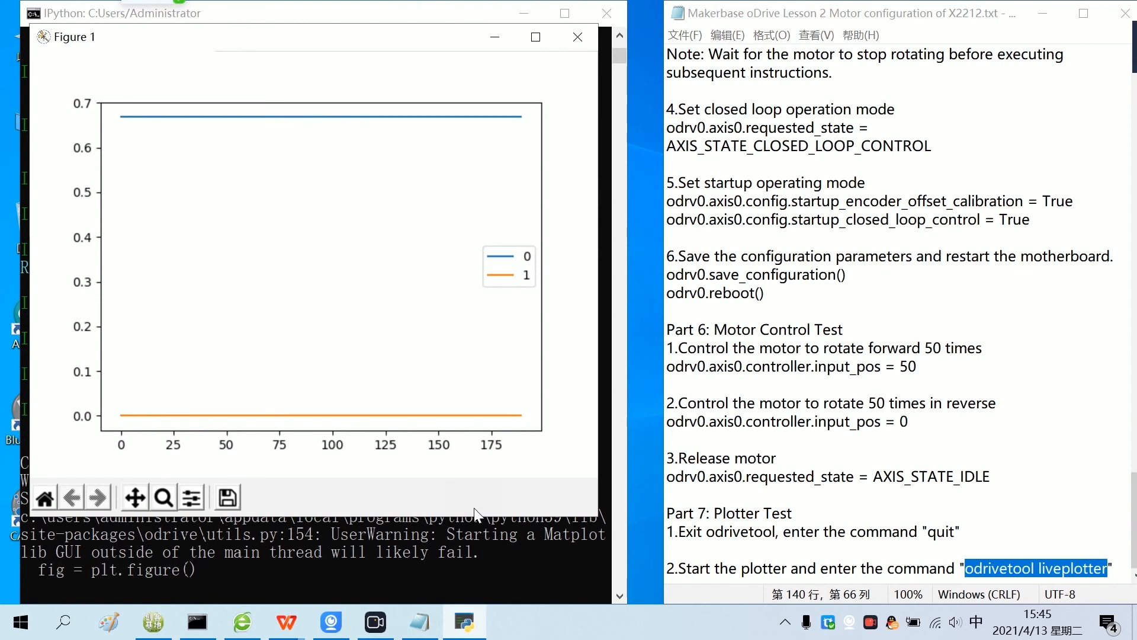
Step: Bring the iVCam camera view of the board forward beside the live plot
left_click(332, 621)
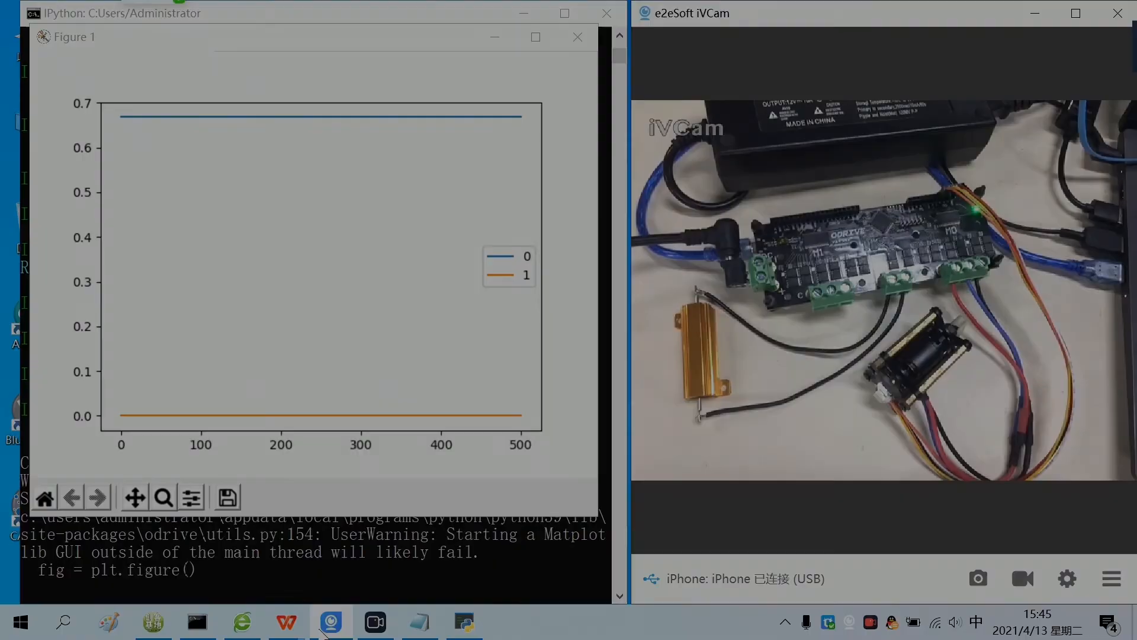